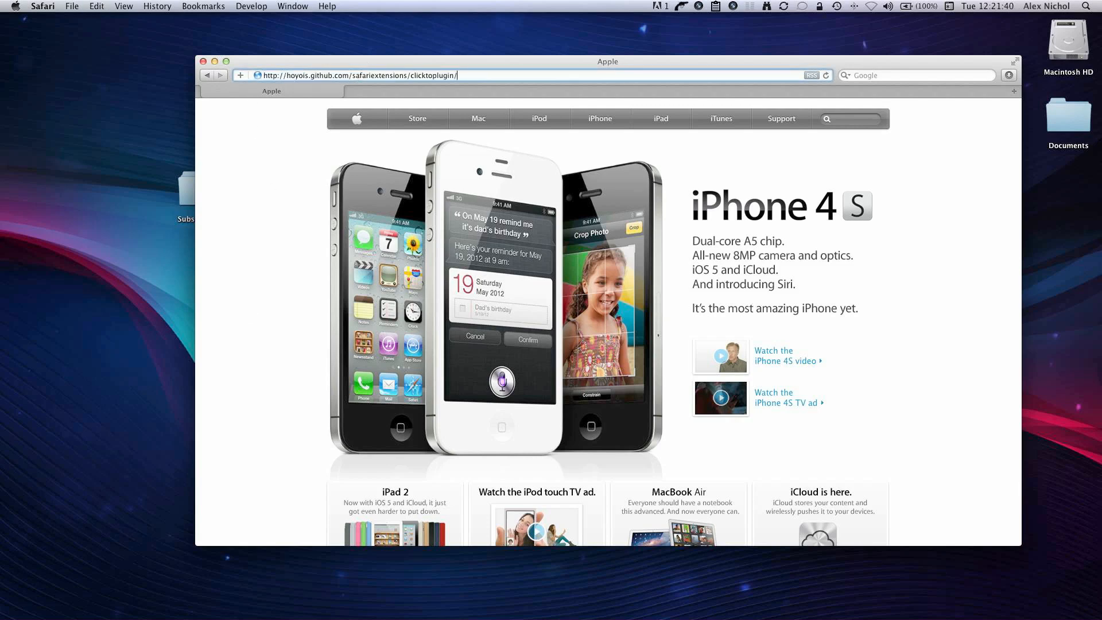
Load the ClickToPlugin extensions page and download ClickToFlash 2.5.7
{"action": "key", "text": "Return"}
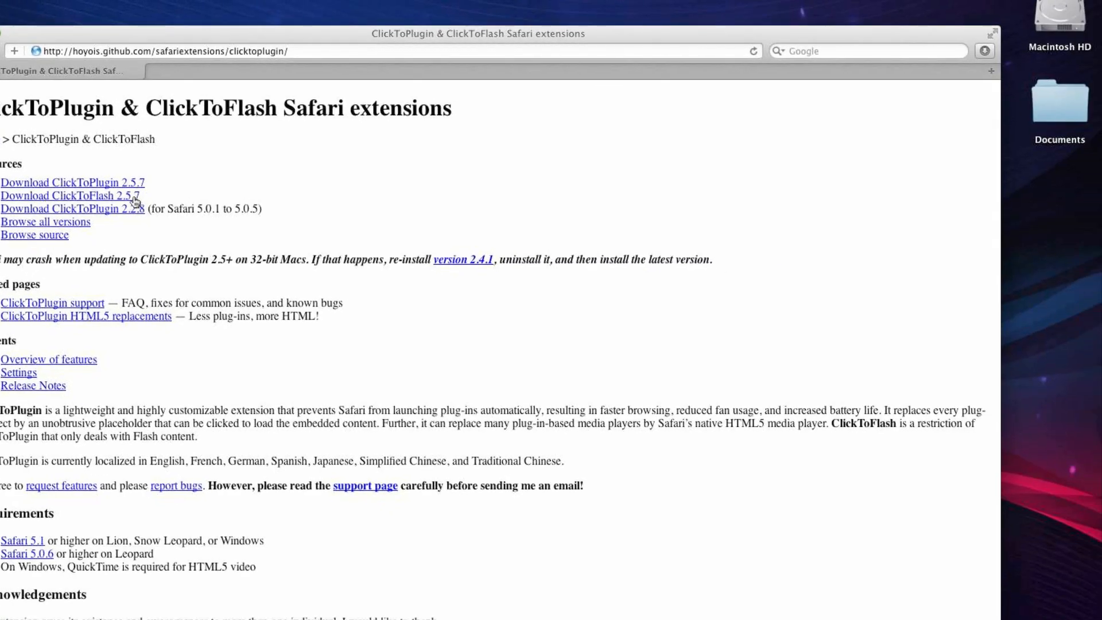
{"action": "left_click", "coordinate": [68, 195]}
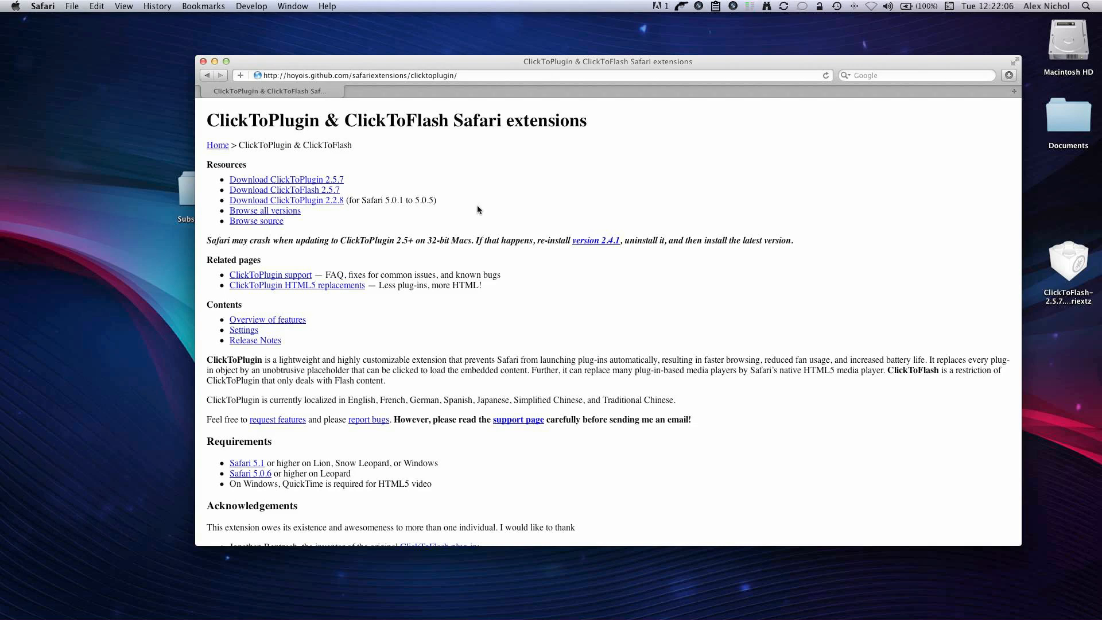
{"action": "mouse_move", "coordinate": [1073, 260]}
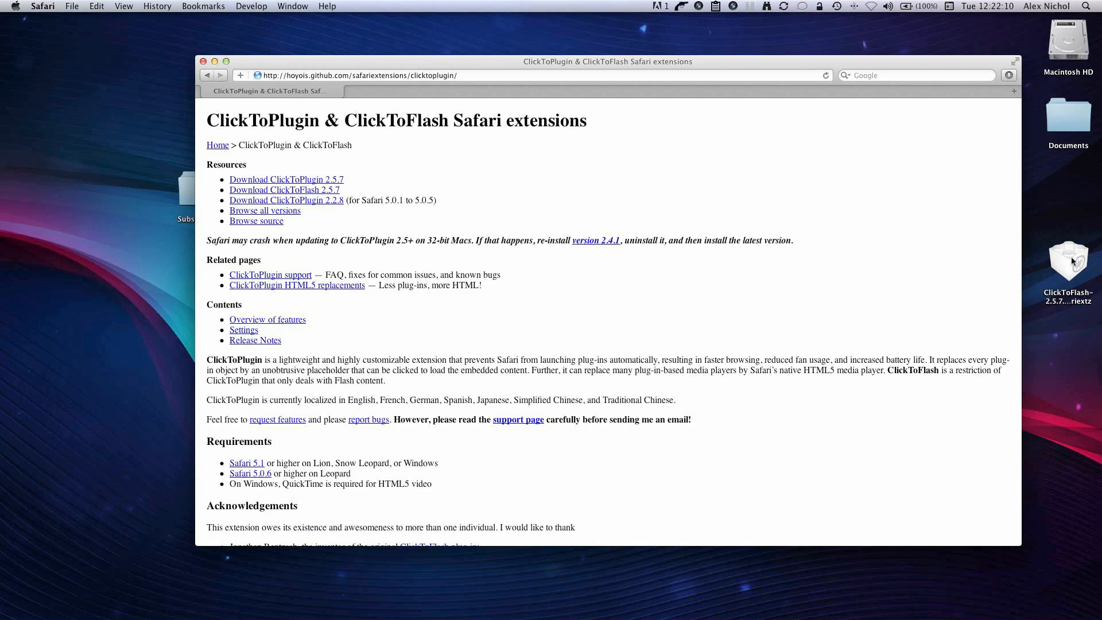
{"action": "mouse_move", "coordinate": [1073, 262]}
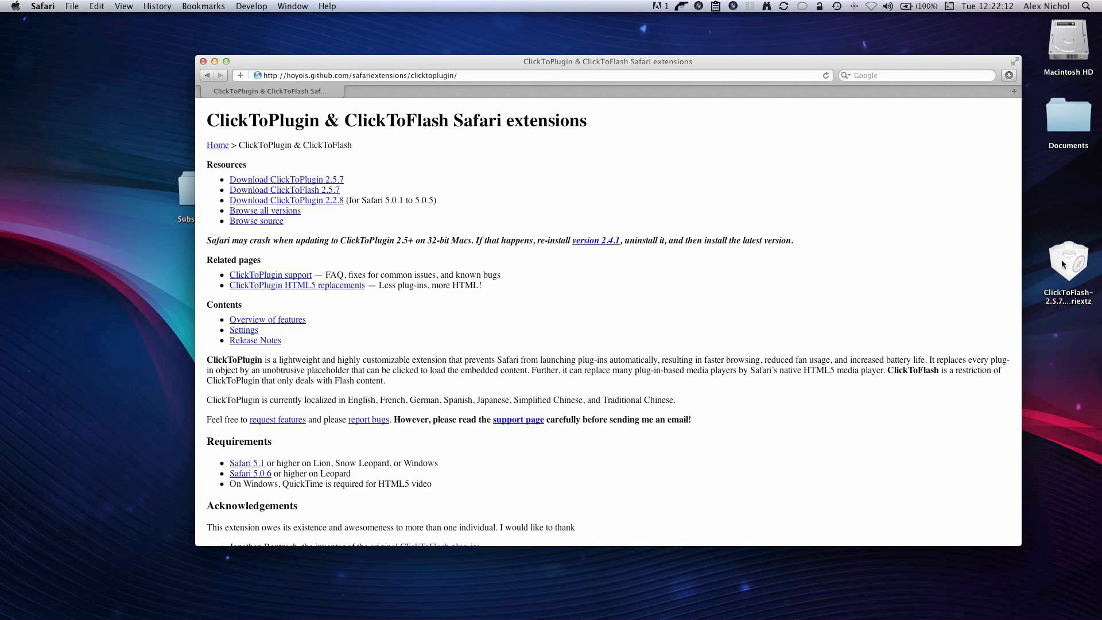
Open the ClickToFlash .safariextz file from the desktop and install it
{"action": "left_click", "coordinate": [1068, 260]}
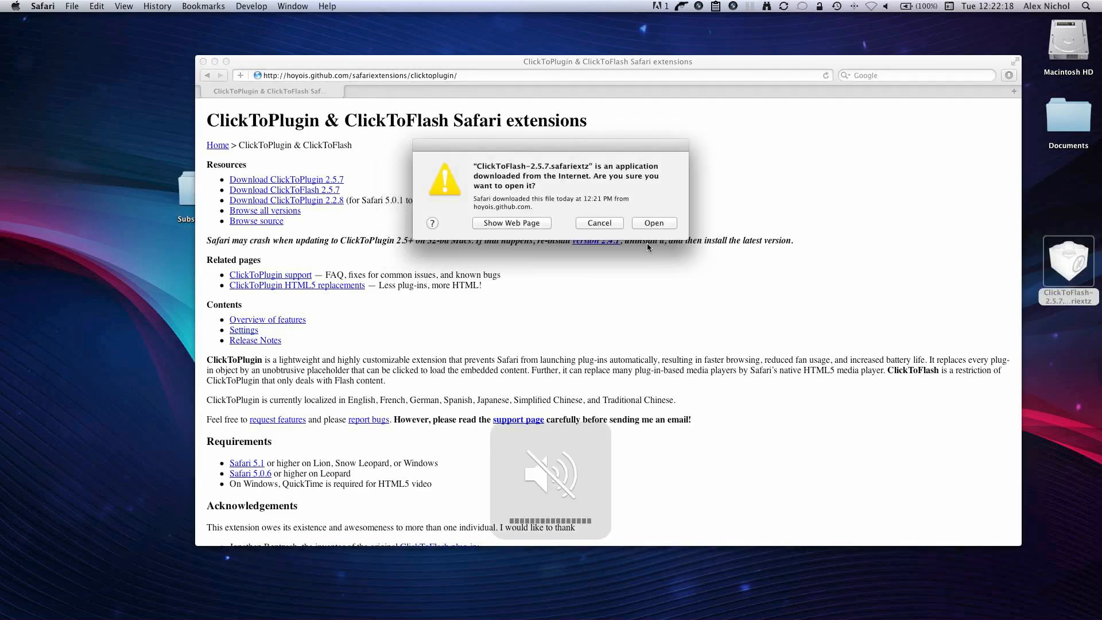
{"action": "left_click", "coordinate": [652, 223]}
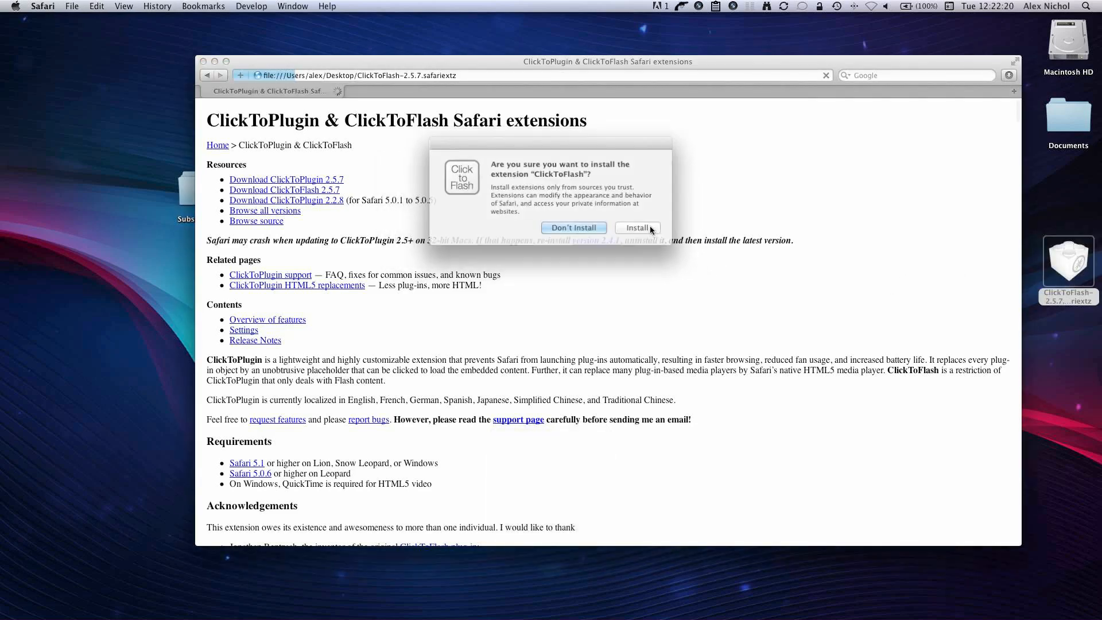
{"action": "left_click", "coordinate": [636, 227]}
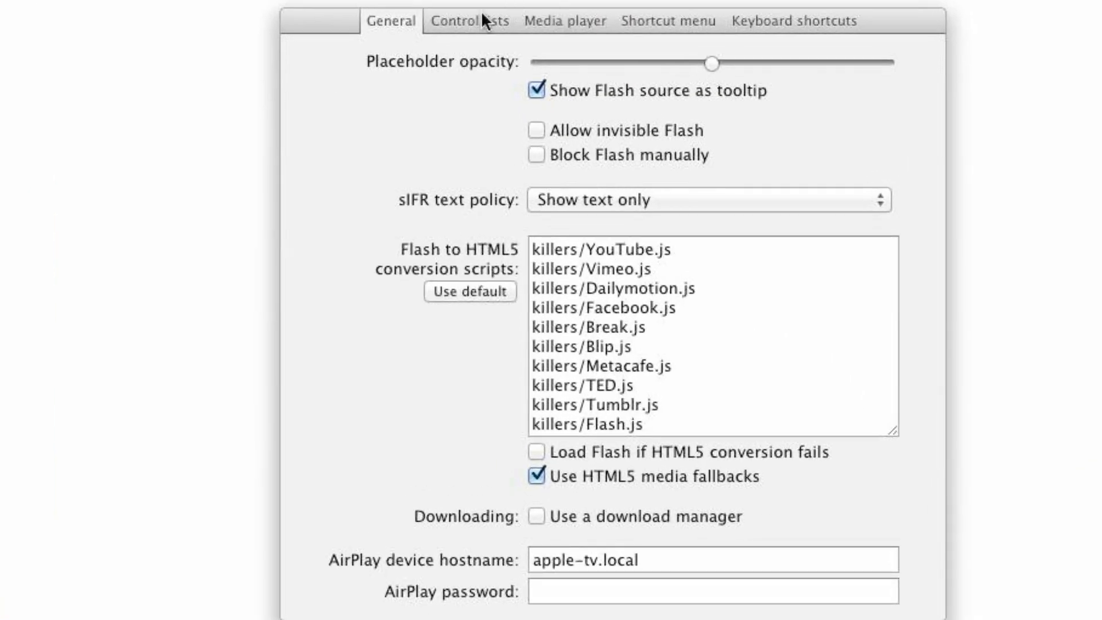
Browse the ClickToFlash settings pages, return to General, and close the preferences tab
{"action": "left_click", "coordinate": [564, 21]}
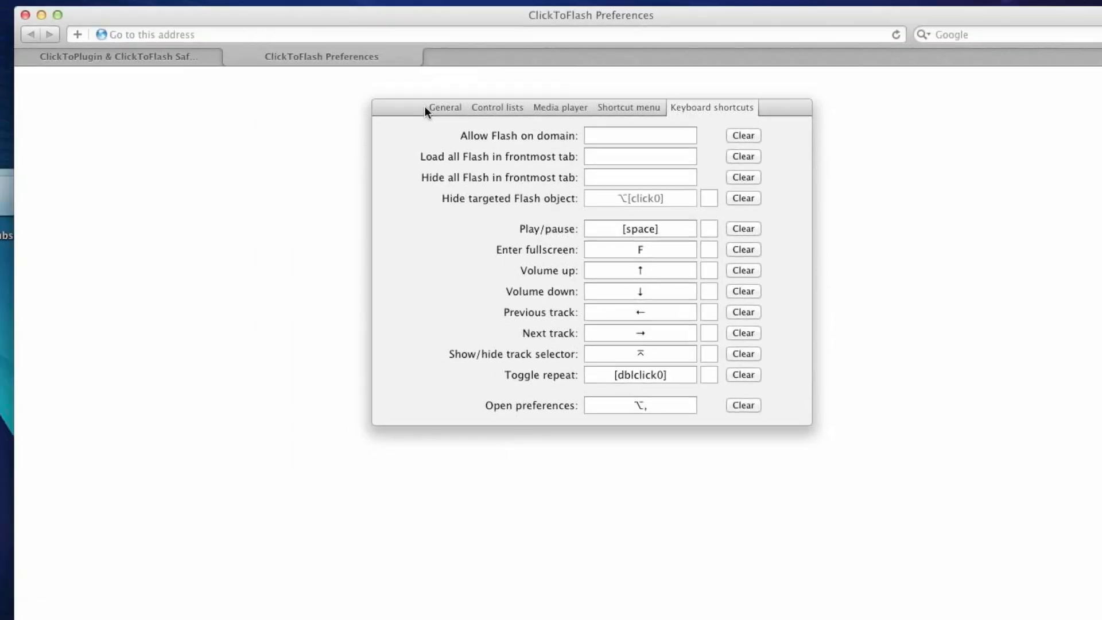
{"action": "left_click", "coordinate": [444, 107]}
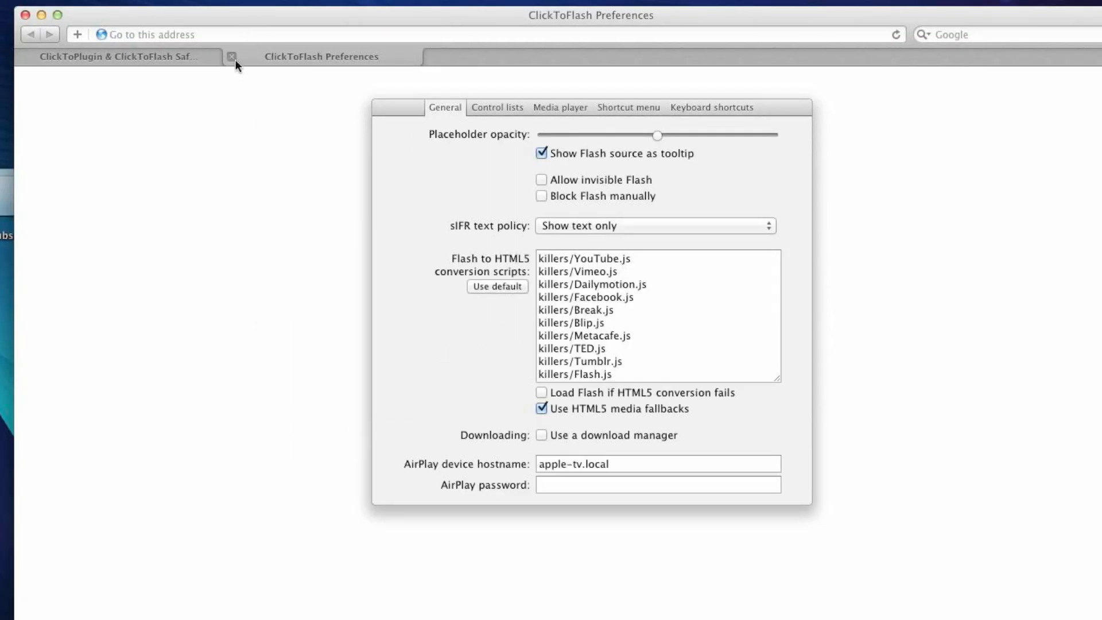
{"action": "left_click", "coordinate": [232, 56]}
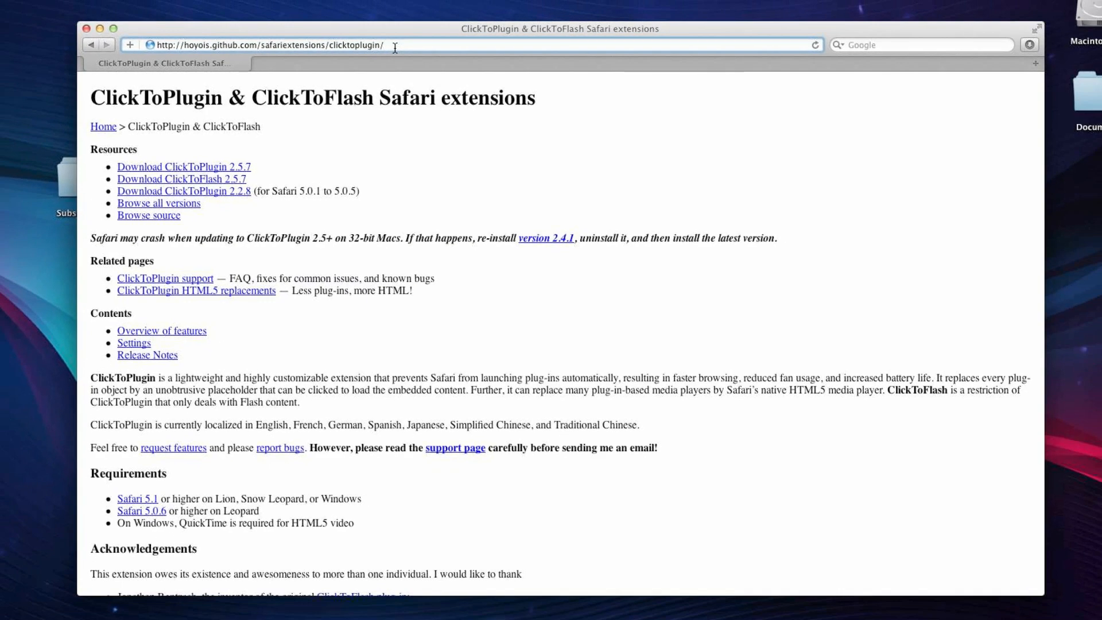
Enter the macheads101 YouTube channel address in the address bar
{"action": "type", "text": "youtube.o"}
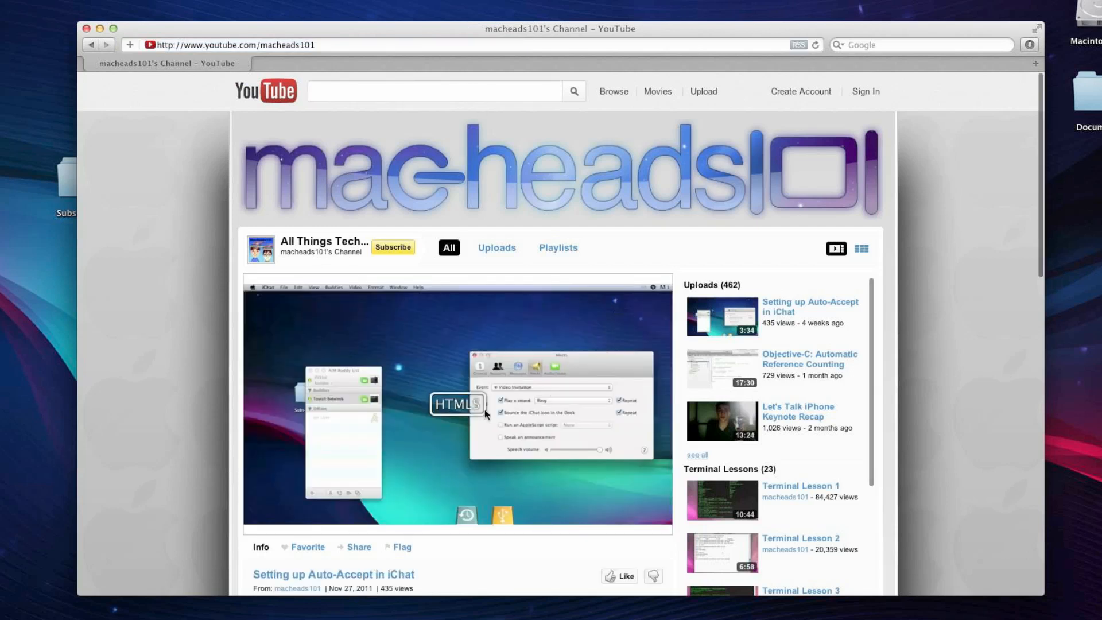
{"action": "mouse_move", "coordinate": [455, 425]}
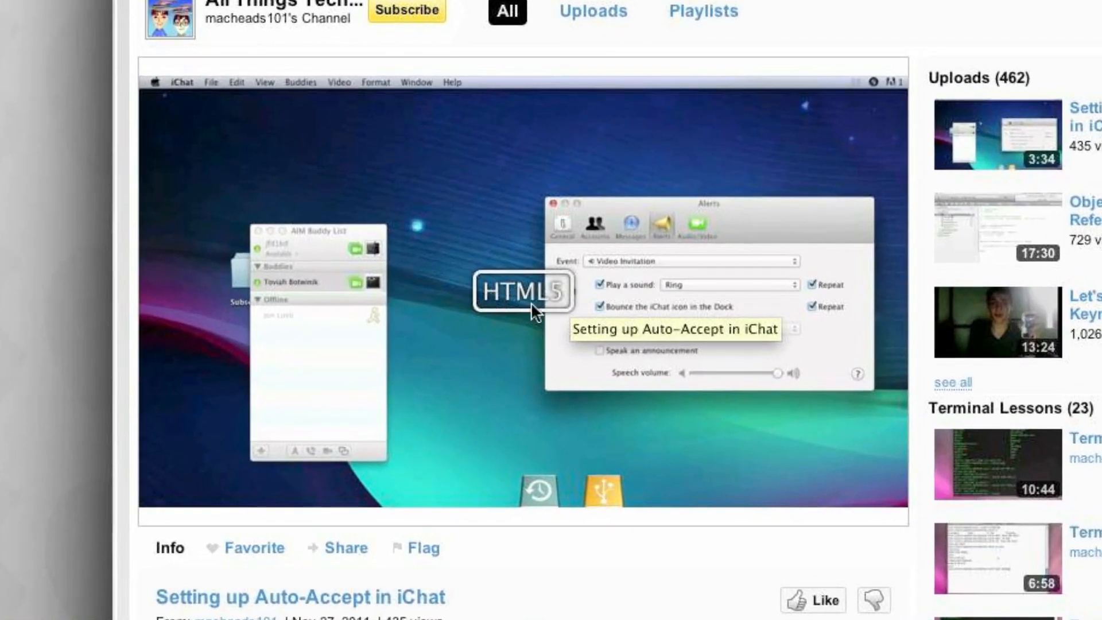
{"action": "mouse_move", "coordinate": [532, 310]}
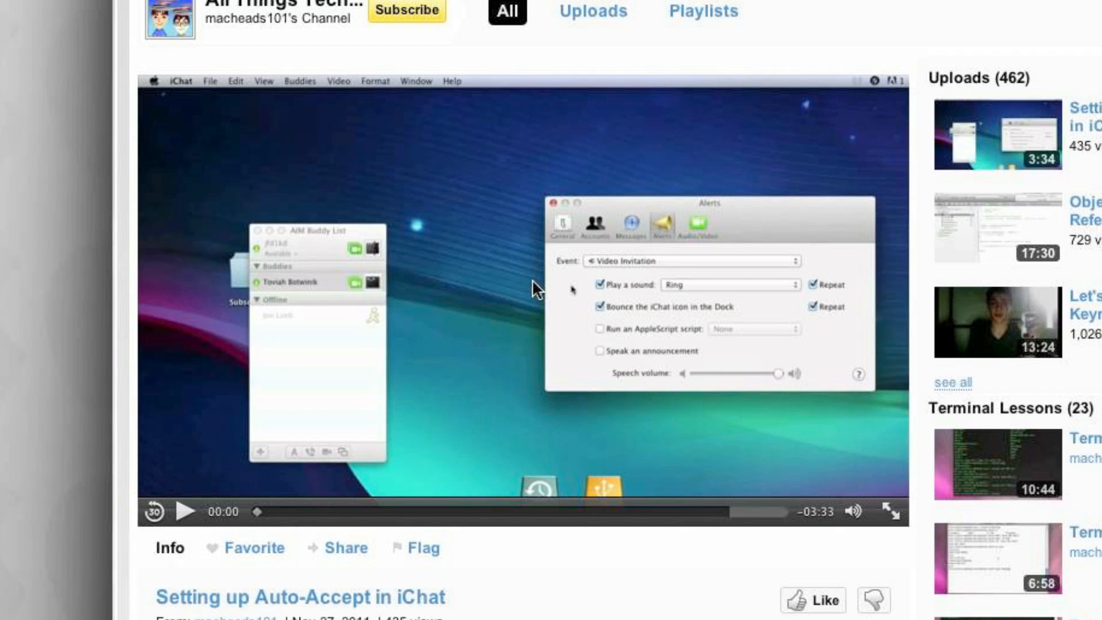
{"action": "mouse_move", "coordinate": [184, 512]}
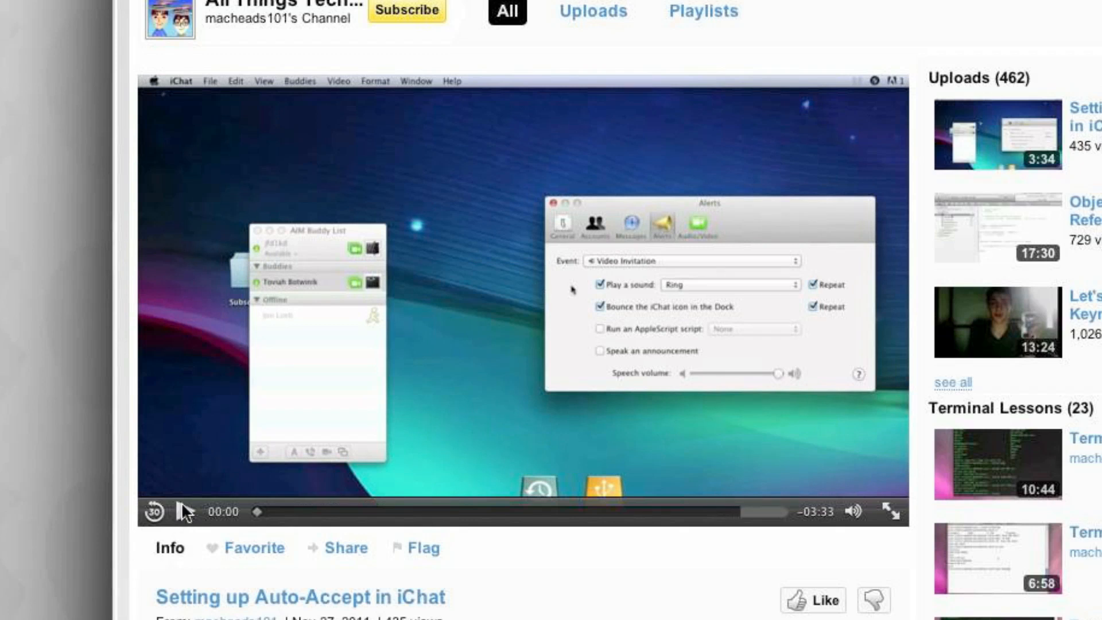
Play the iChat video, skip to about 2:09, and pause
{"action": "left_click", "coordinate": [186, 511]}
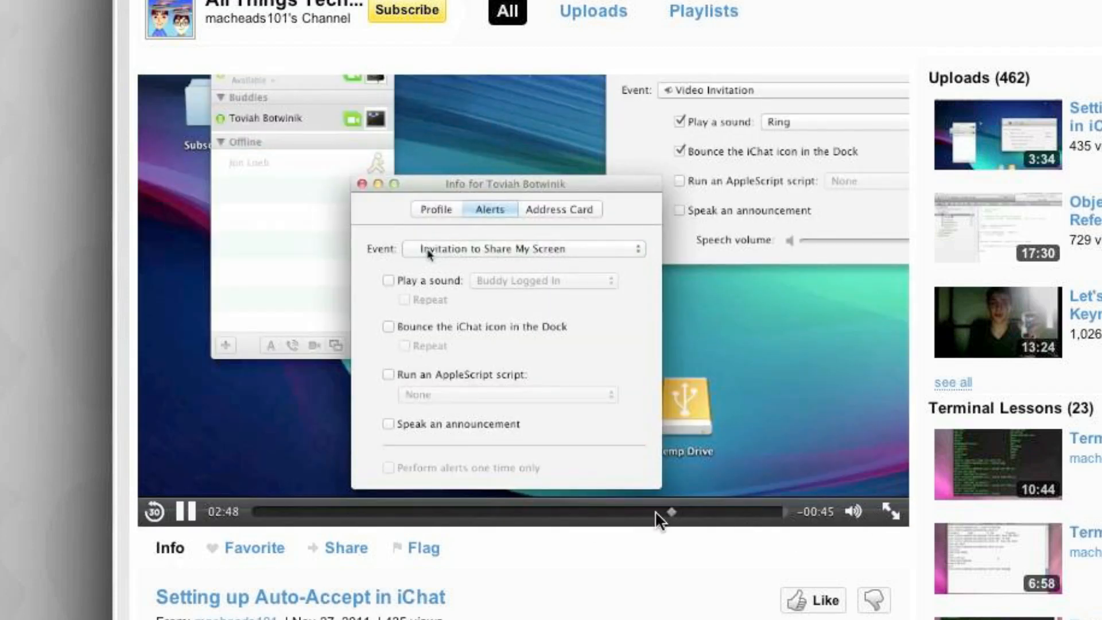
{"action": "left_click", "coordinate": [522, 248]}
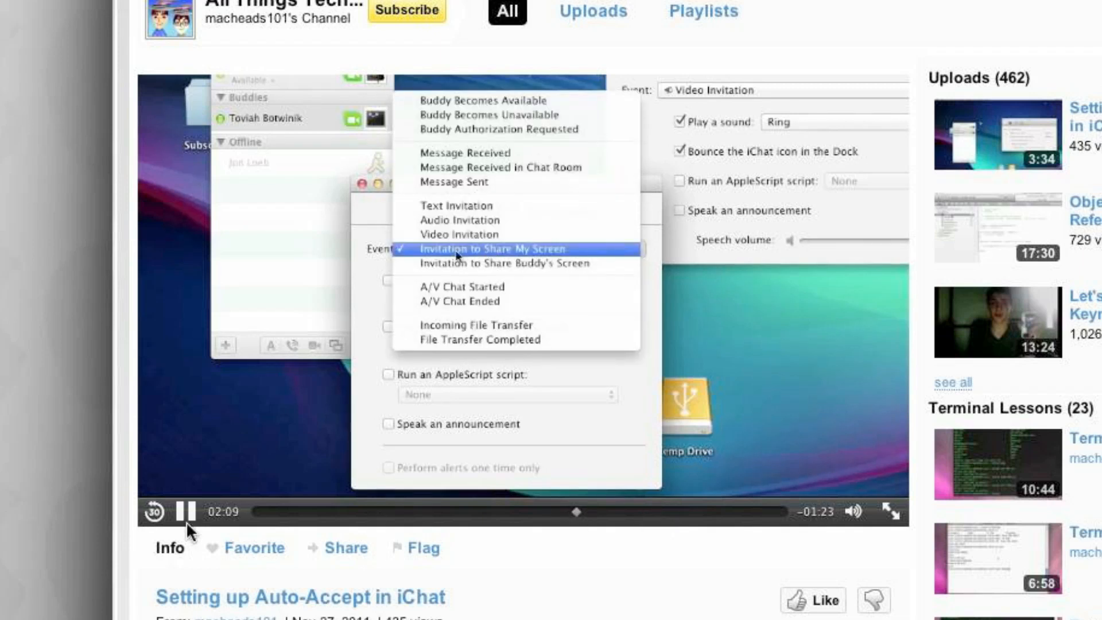
{"action": "left_click", "coordinate": [184, 511]}
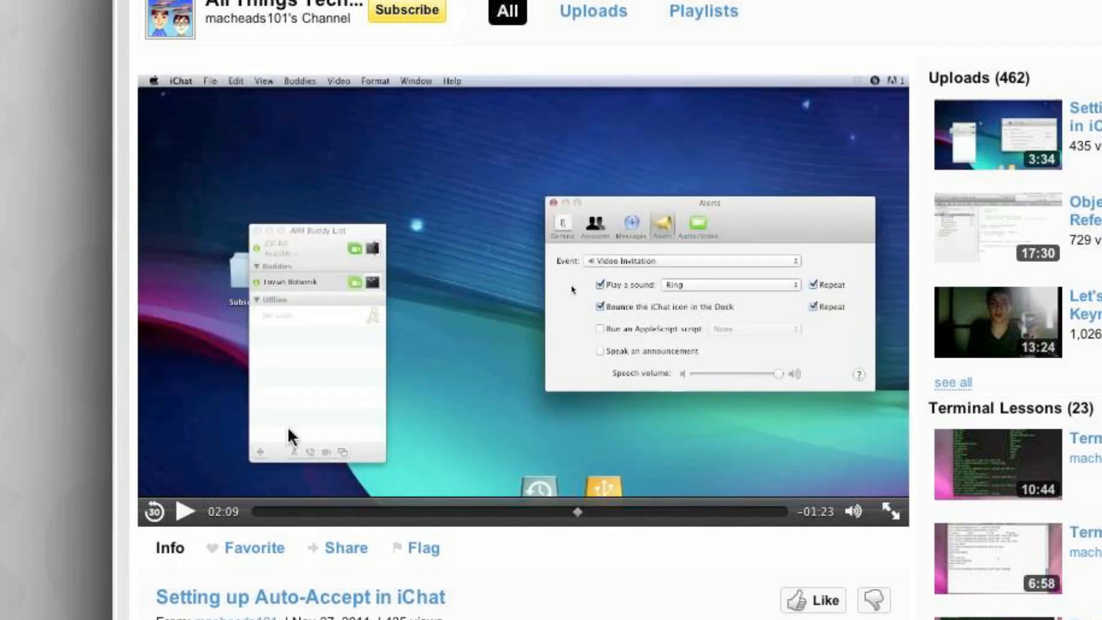
{"action": "mouse_move", "coordinate": [682, 211]}
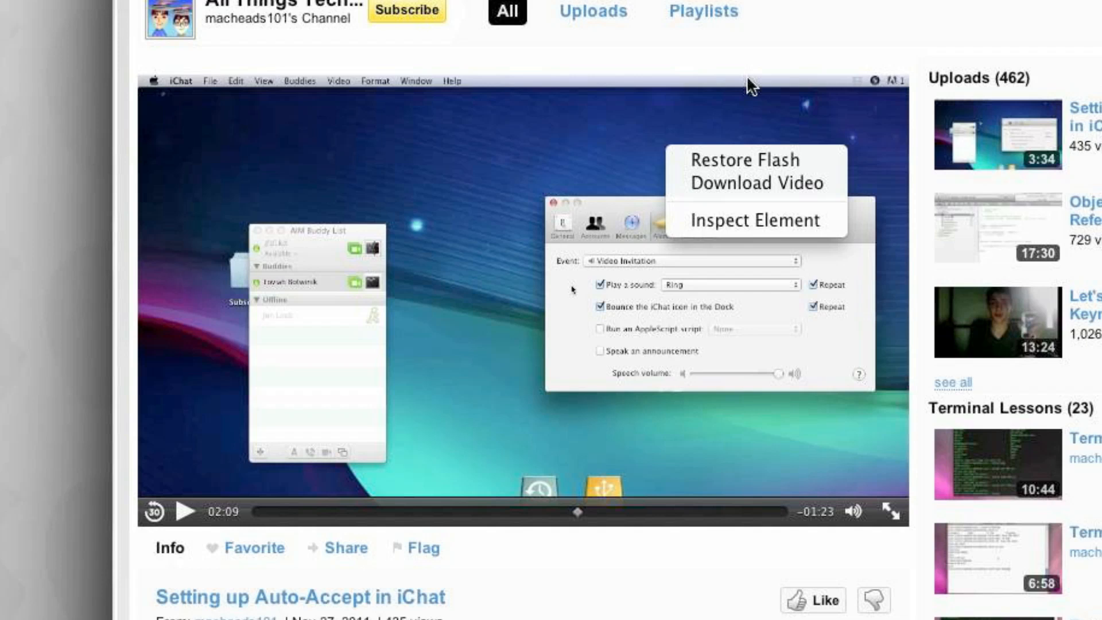
{"action": "mouse_move", "coordinate": [498, 170]}
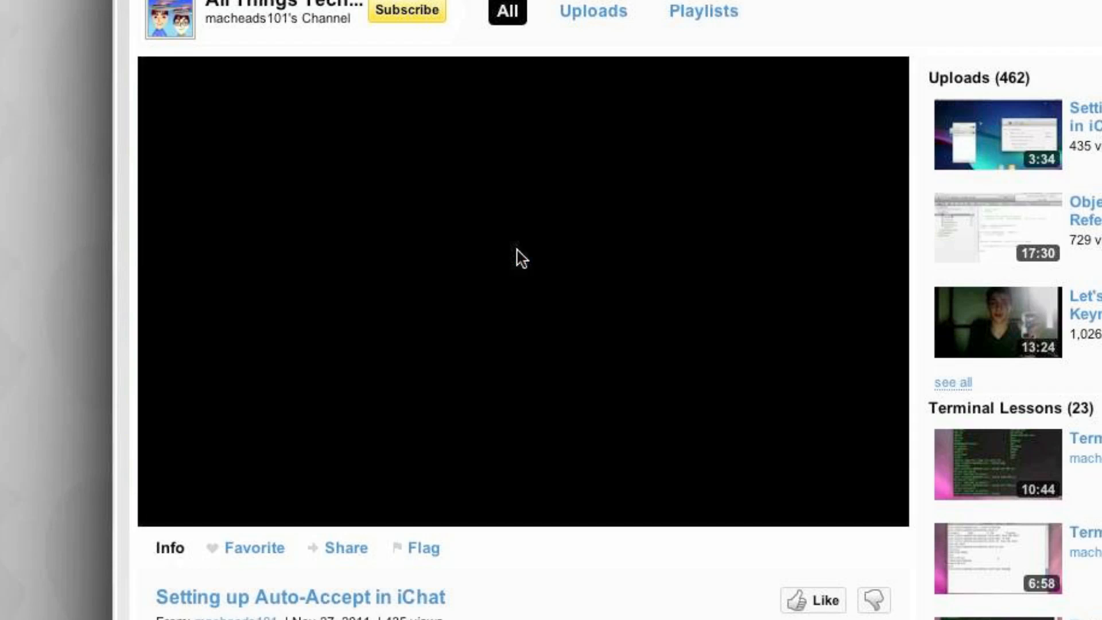
Start the iChat video in the restored Flash player
{"action": "left_click", "coordinate": [524, 281]}
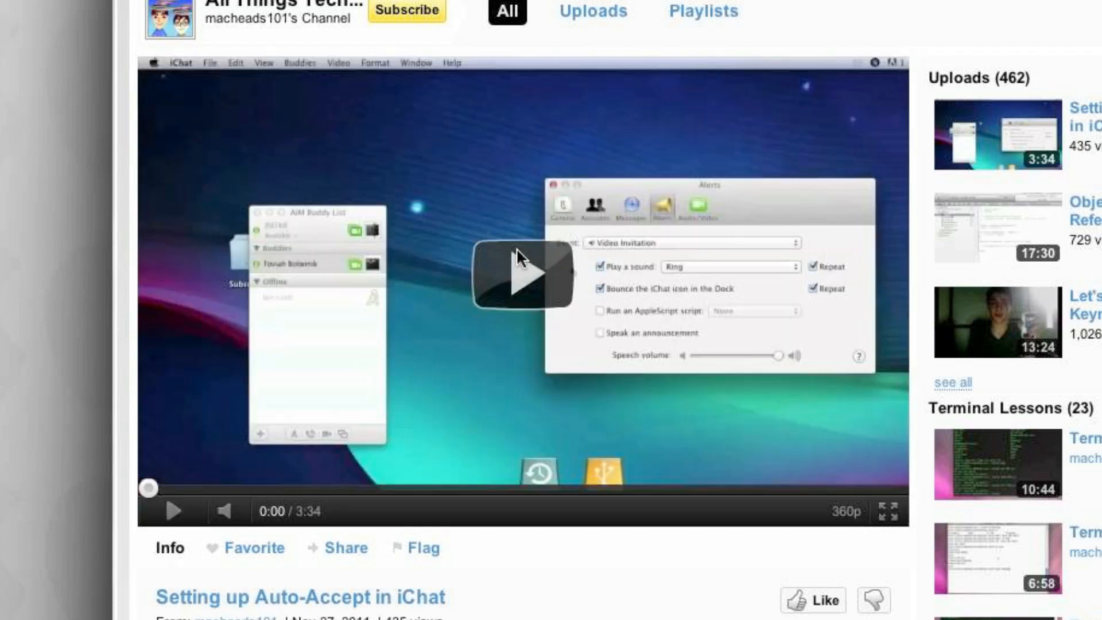
{"action": "mouse_move", "coordinate": [495, 453]}
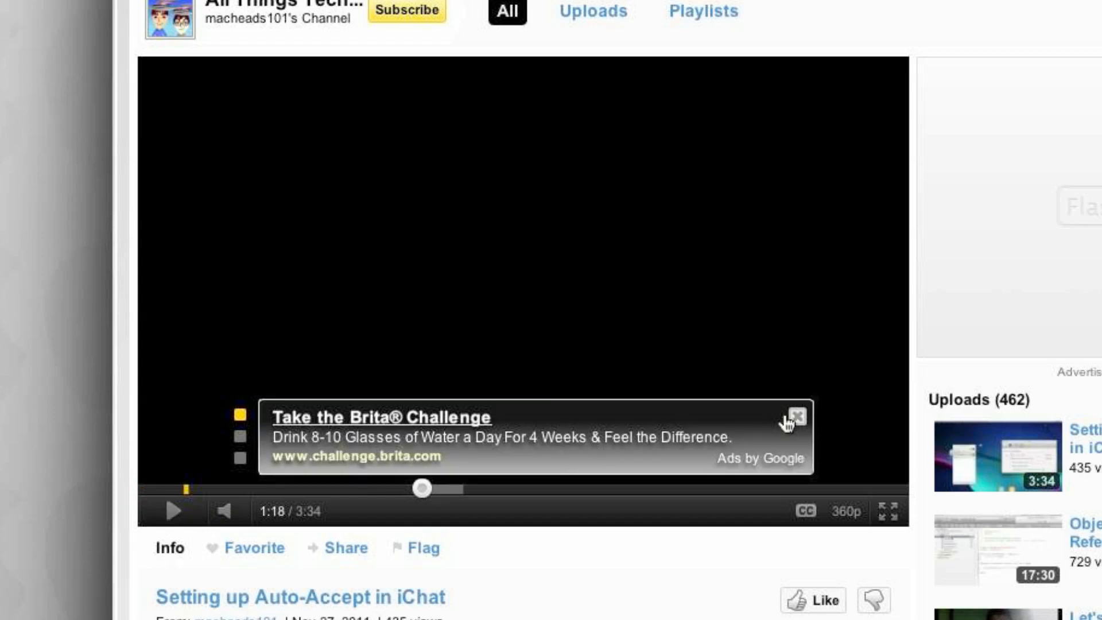
Close the Google ad overlay on the Flash video
{"action": "left_click", "coordinate": [795, 415]}
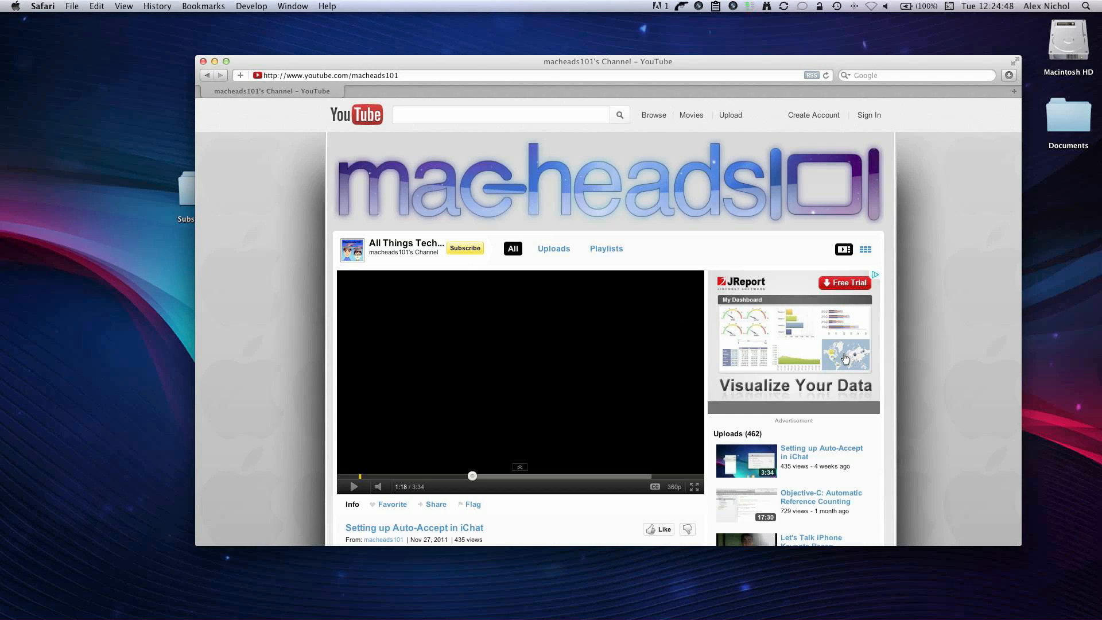
Show ClickToFlash 2.5.7 details in Safari's Extensions preferences
{"action": "left_click", "coordinate": [42, 6]}
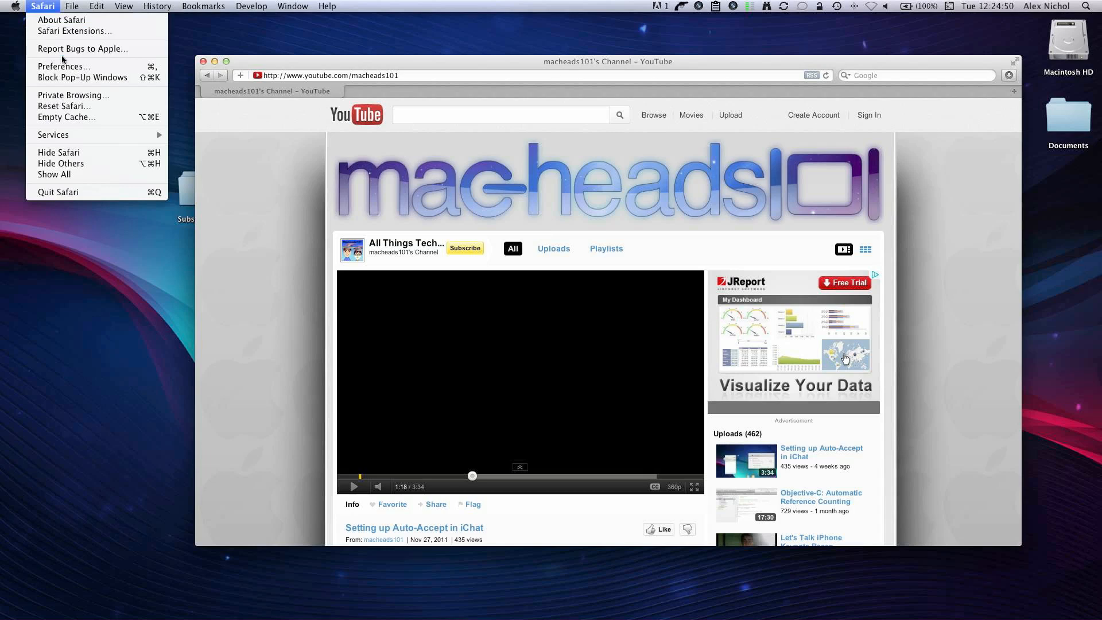
{"action": "left_click", "coordinate": [62, 66]}
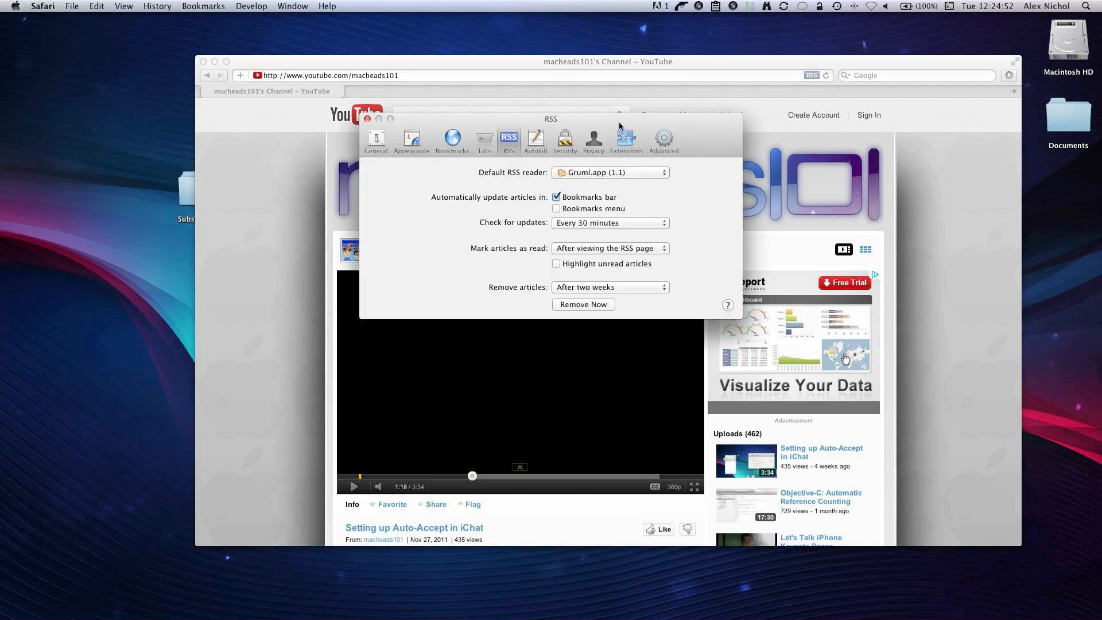
{"action": "left_click", "coordinate": [625, 140]}
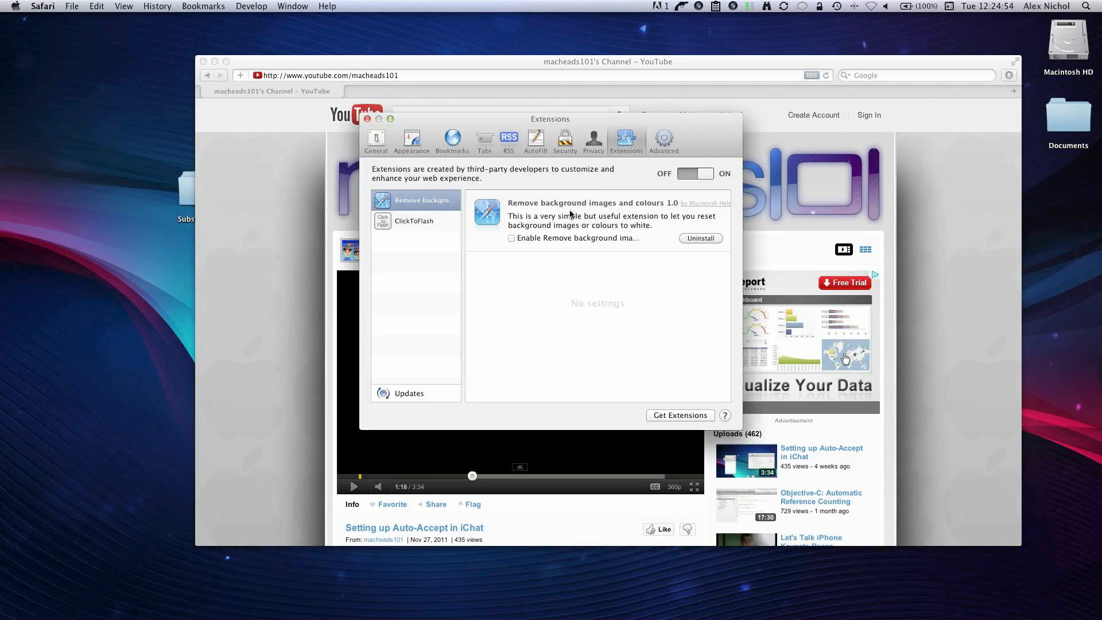
{"action": "left_click", "coordinate": [413, 220]}
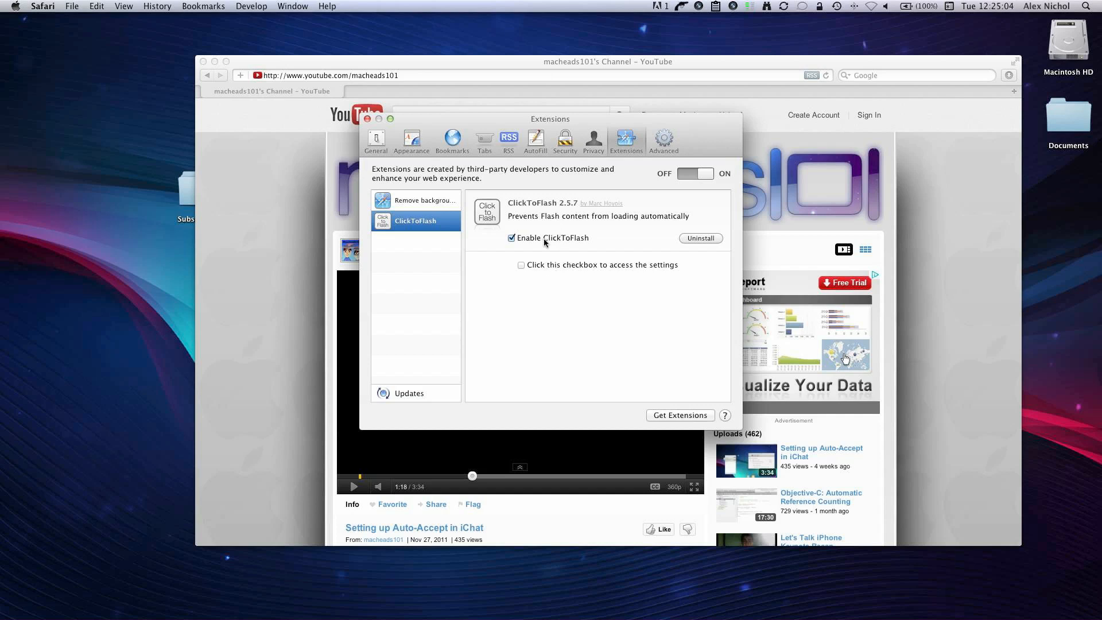
{"action": "mouse_move", "coordinate": [594, 247]}
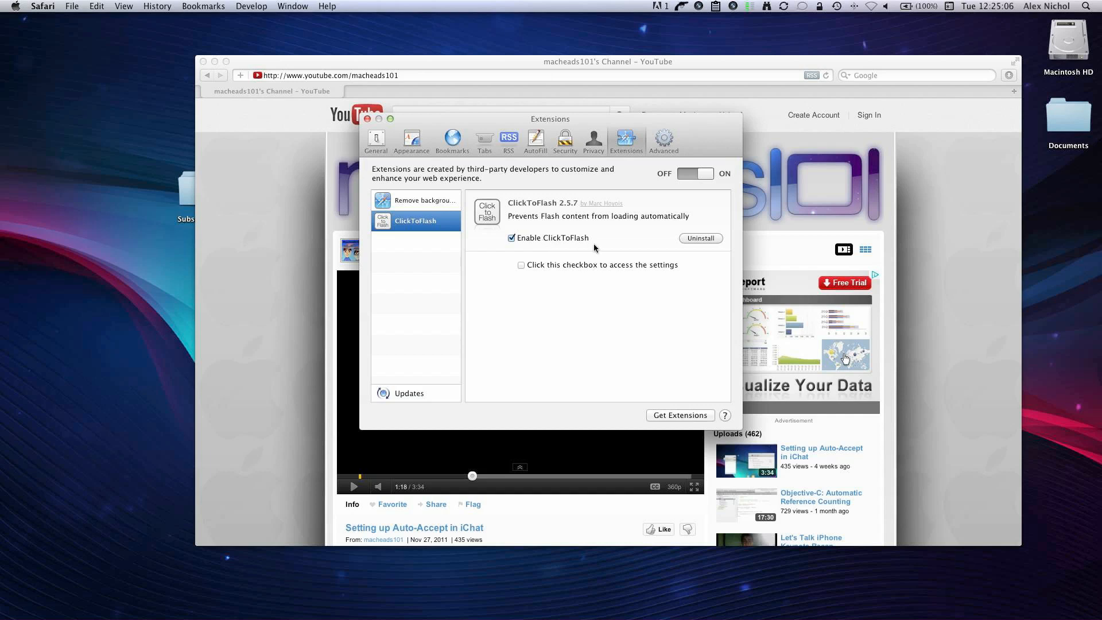